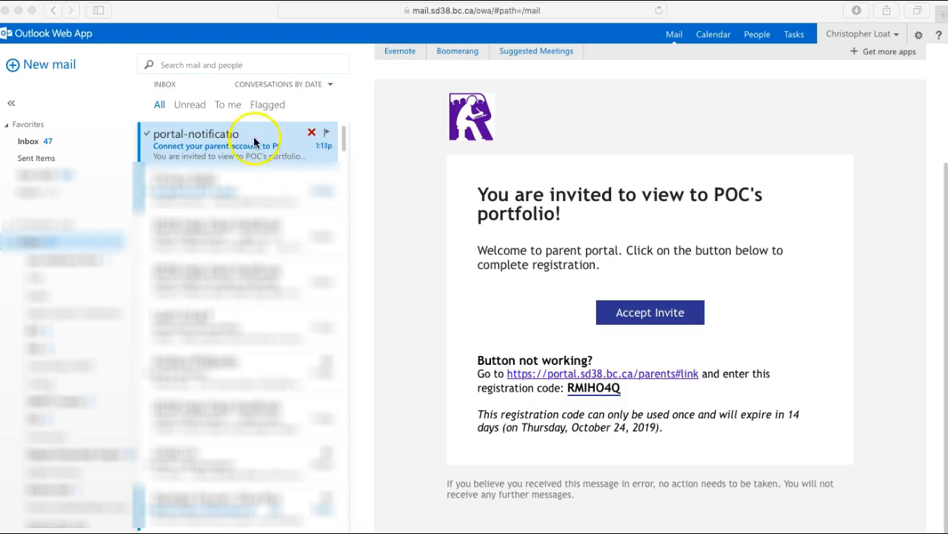
pyautogui.moveTo(667, 307)
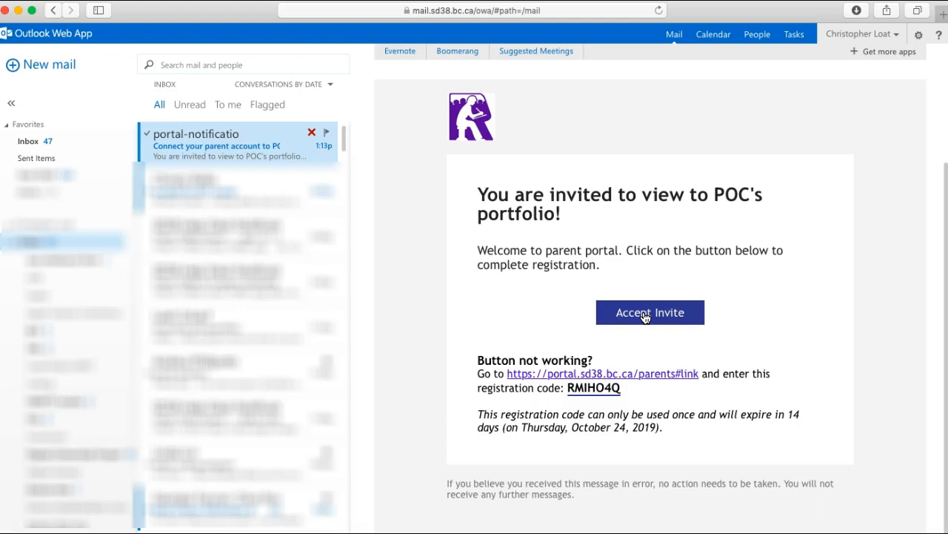
# - Accept the portfolio invite and enter student ID 38383838 in the connect-with-your-child form
pyautogui.click(649, 312)
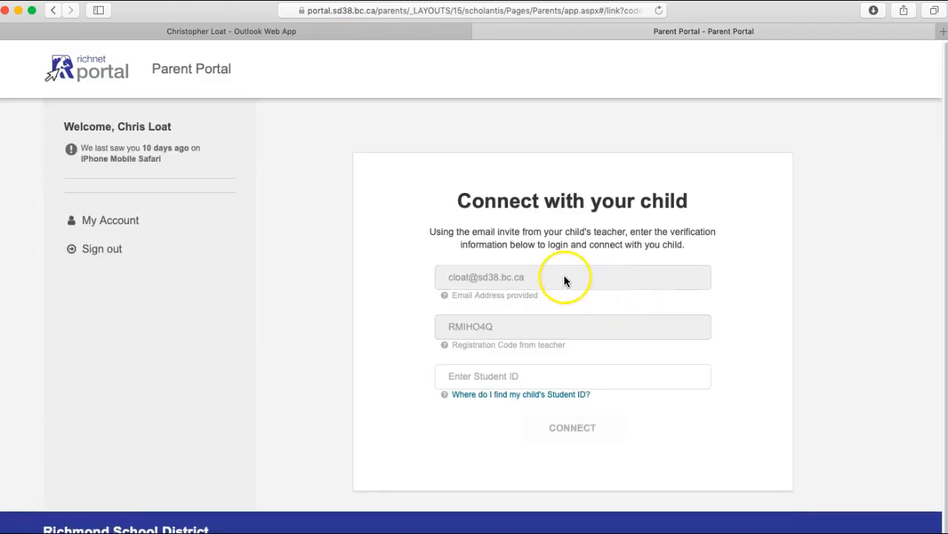
pyautogui.moveTo(487, 285)
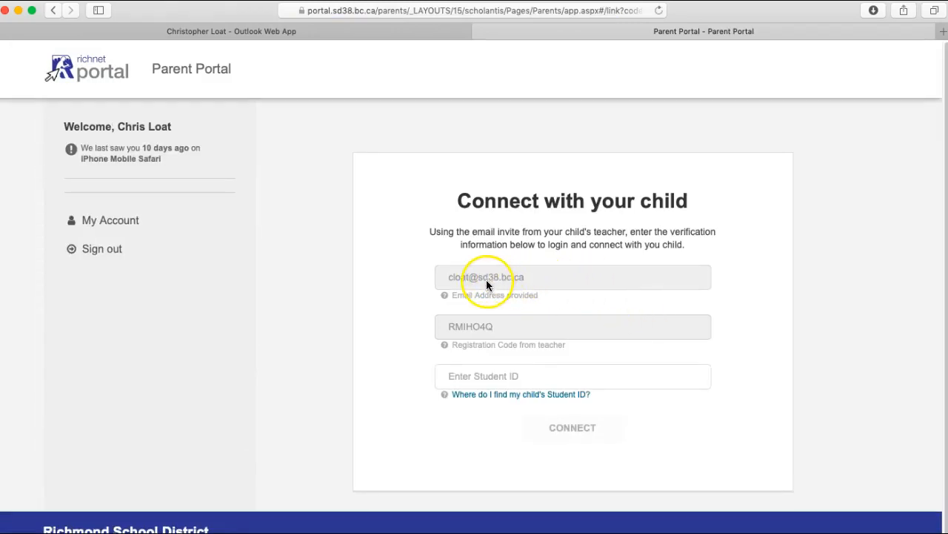
pyautogui.moveTo(498, 332)
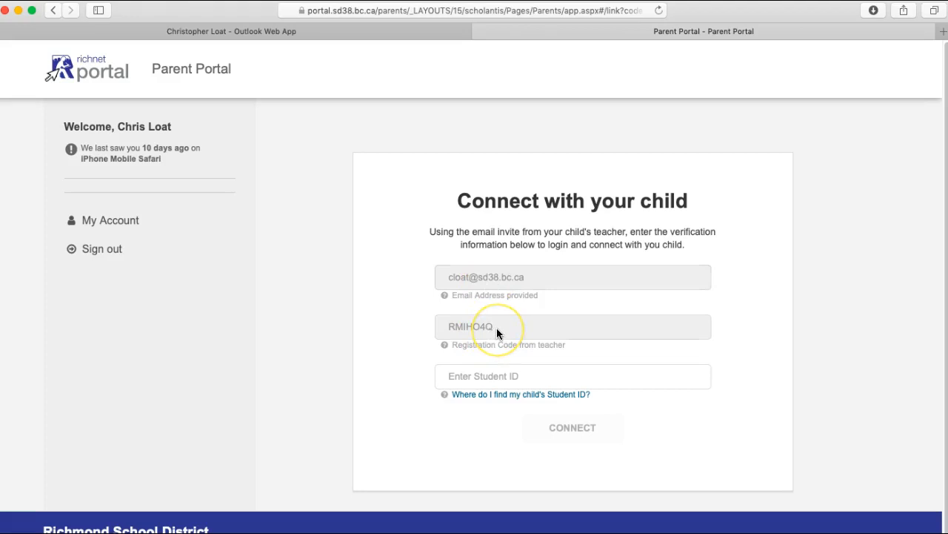
pyautogui.click(572, 377)
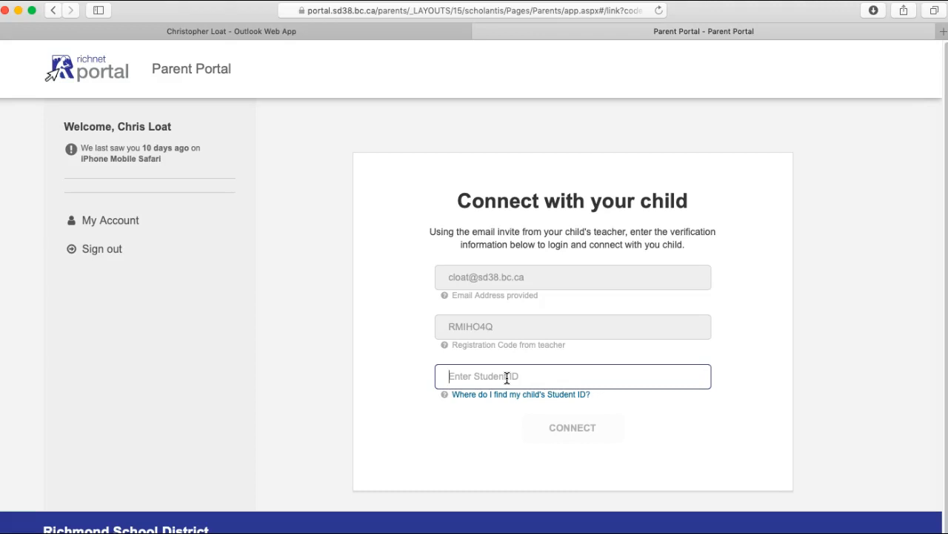
pyautogui.write('38383838')
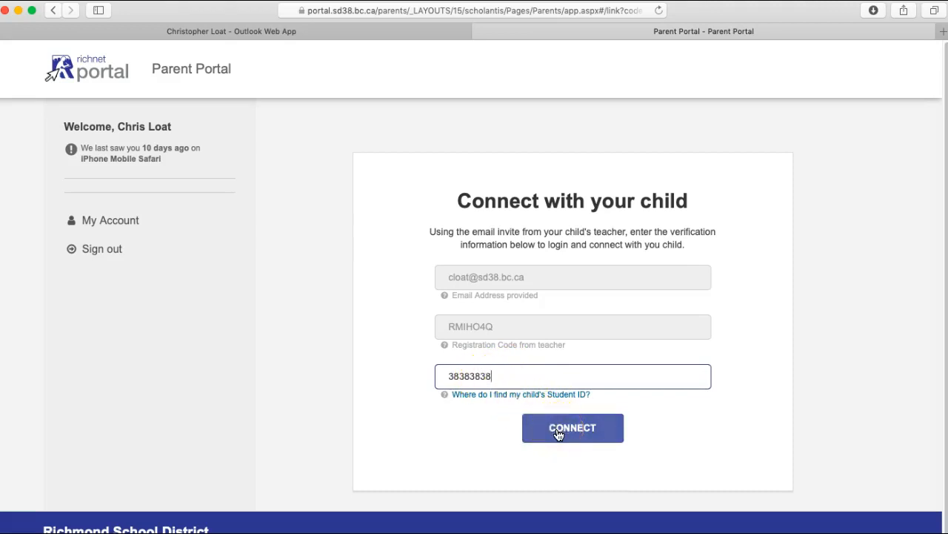
# - Connect the account and browse POC Stu1's Grade 10 portfolio posts
pyautogui.click(572, 427)
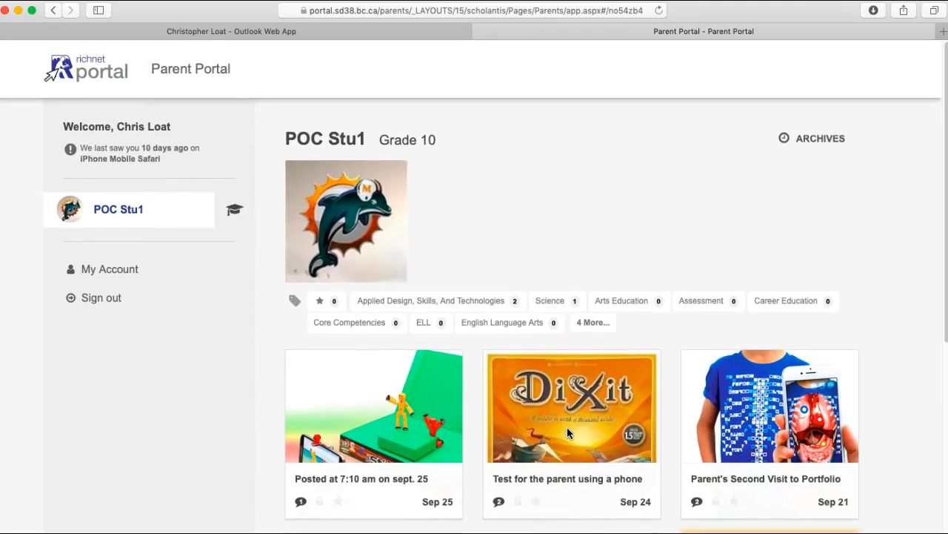
pyautogui.moveTo(590, 166)
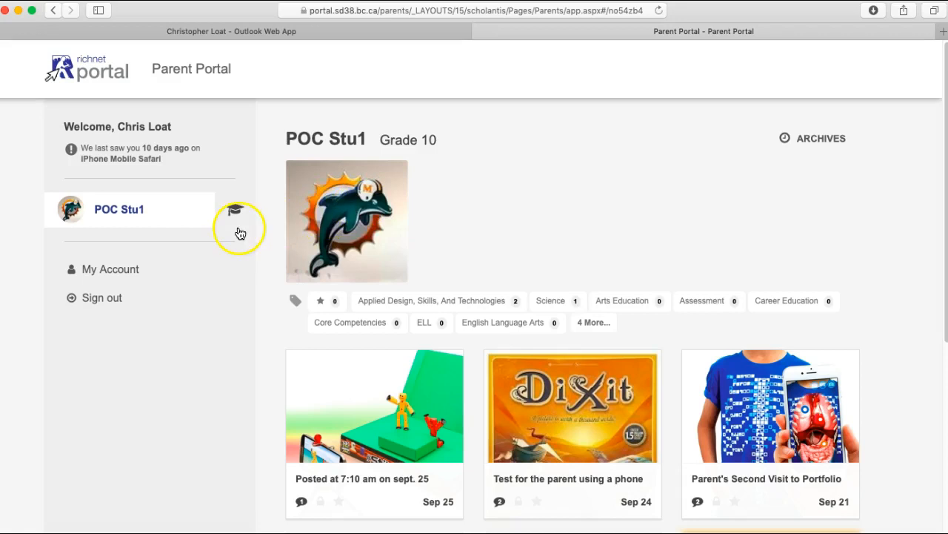
pyautogui.moveTo(220, 300)
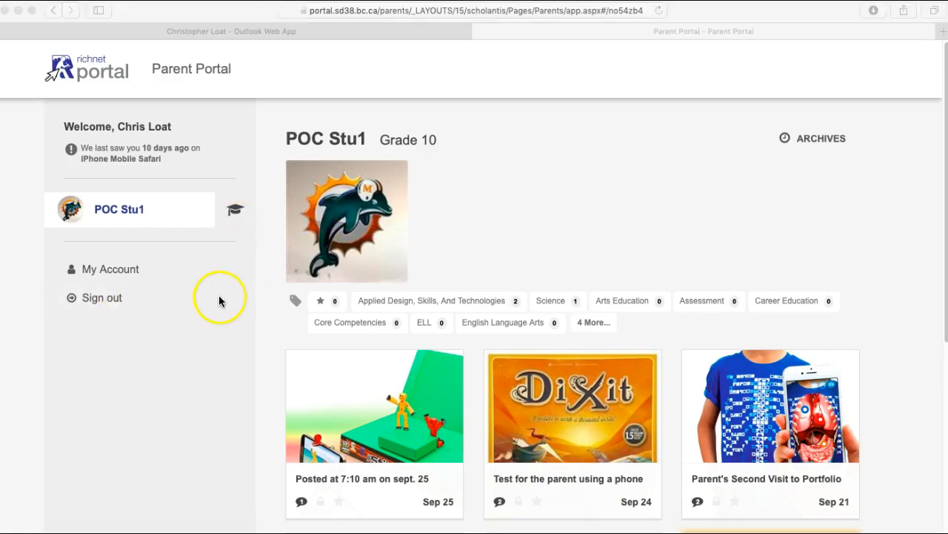
pyautogui.scroll(-3)
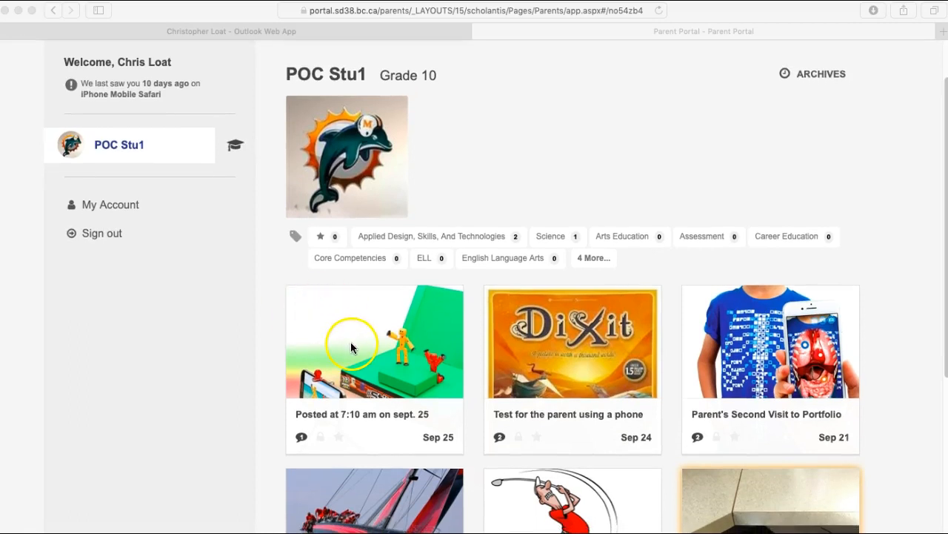
pyautogui.moveTo(355, 338)
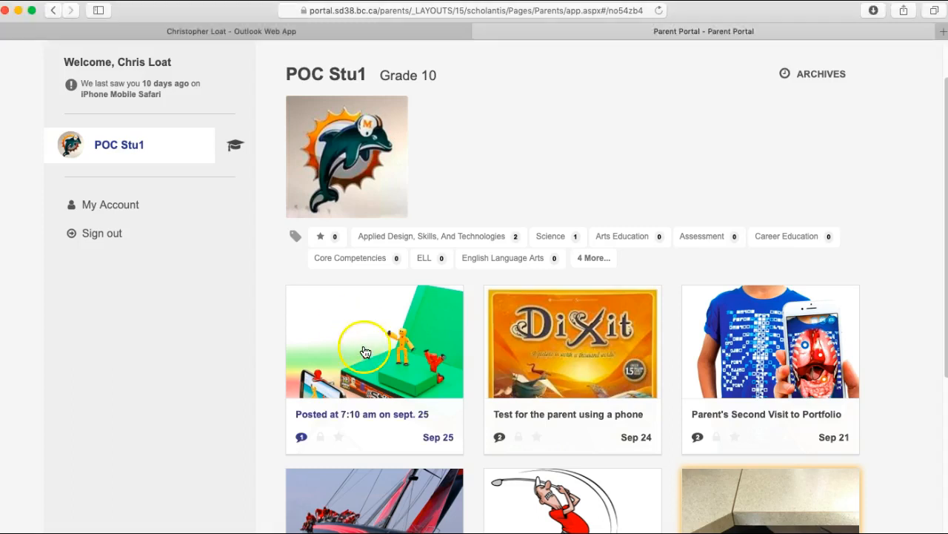
# - View the Sept. 25 post with its existing comment and empty comment box
pyautogui.click(373, 341)
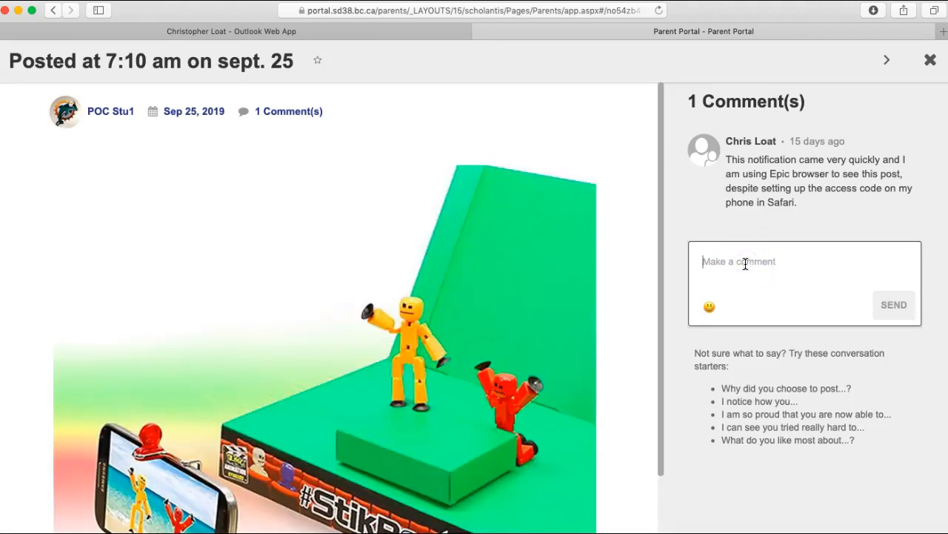
pyautogui.moveTo(759, 471)
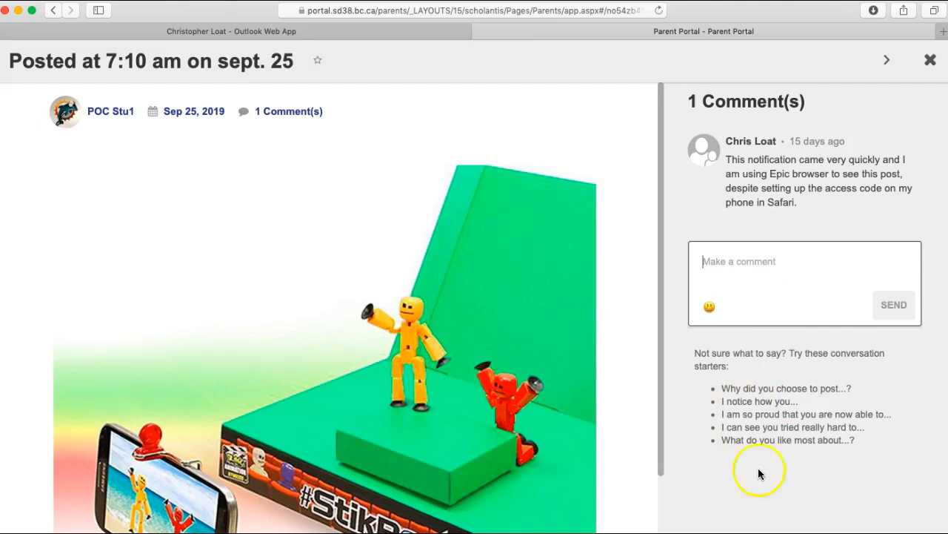
pyautogui.moveTo(768, 408)
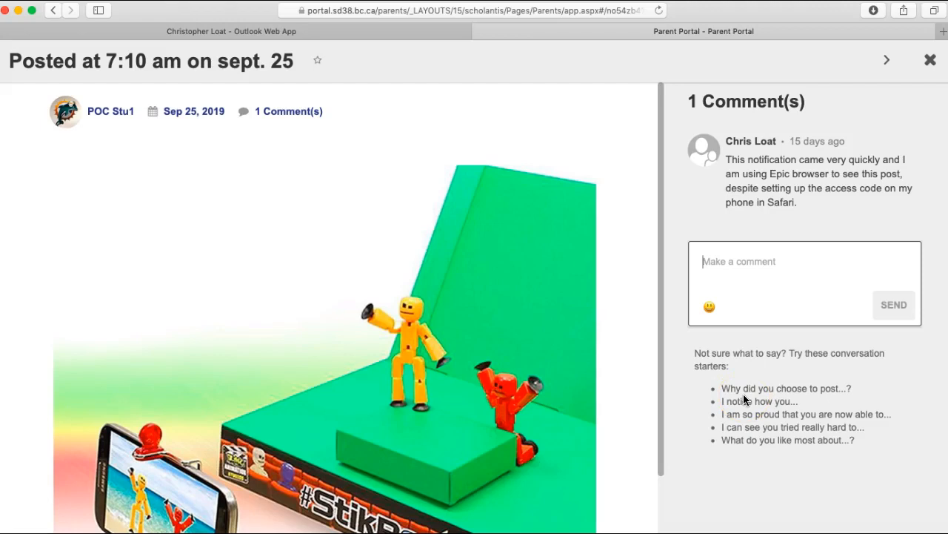
pyautogui.click(738, 261)
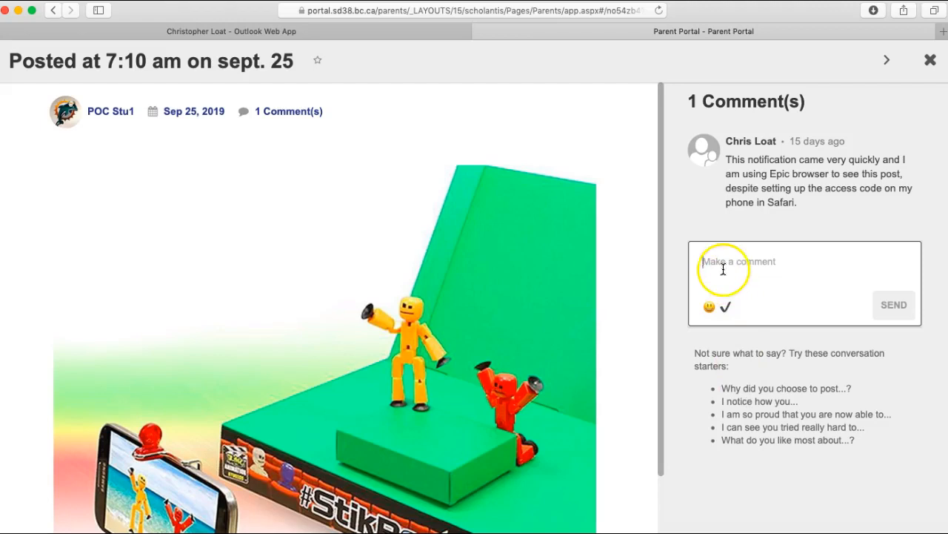
pyautogui.moveTo(829, 299)
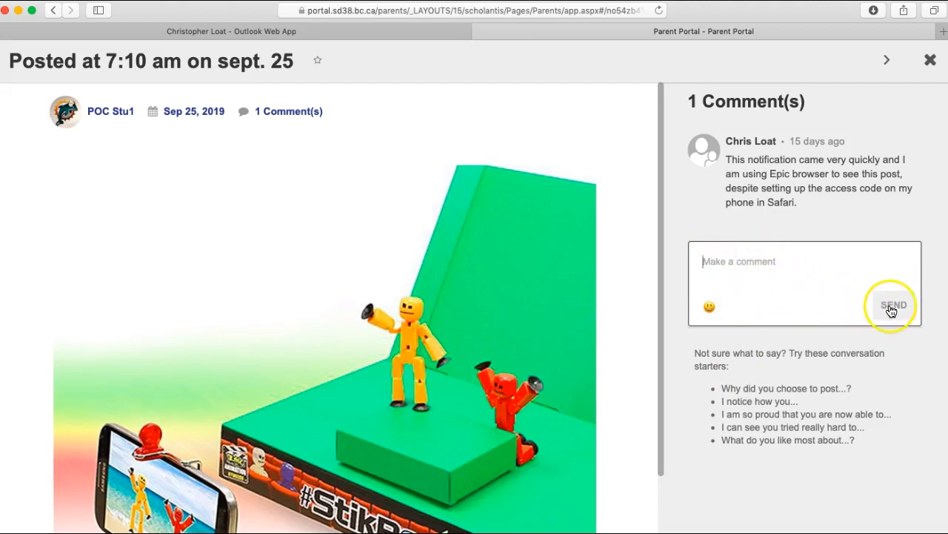
pyautogui.moveTo(886, 59)
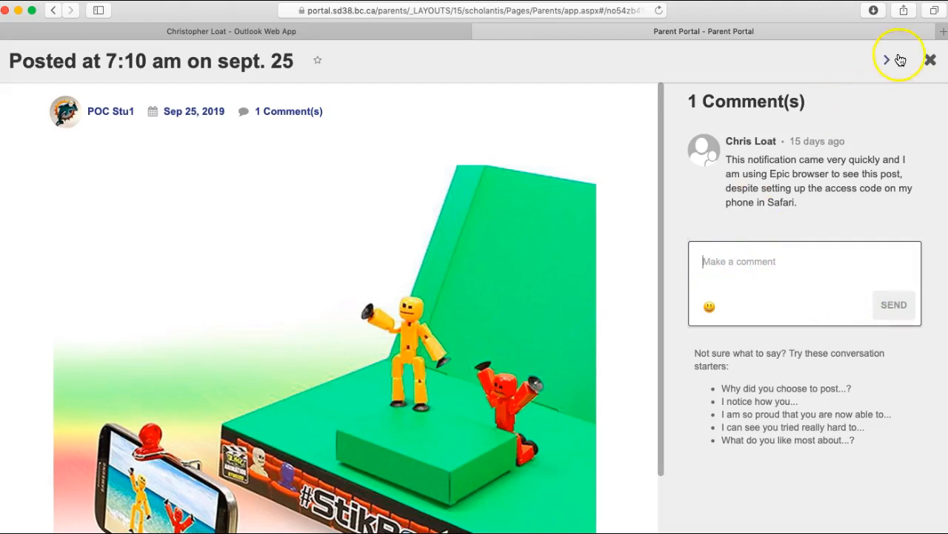
# - Close the Sept. 25 post to return to POC Stu1's Grade 10 portfolio overview
pyautogui.click(931, 59)
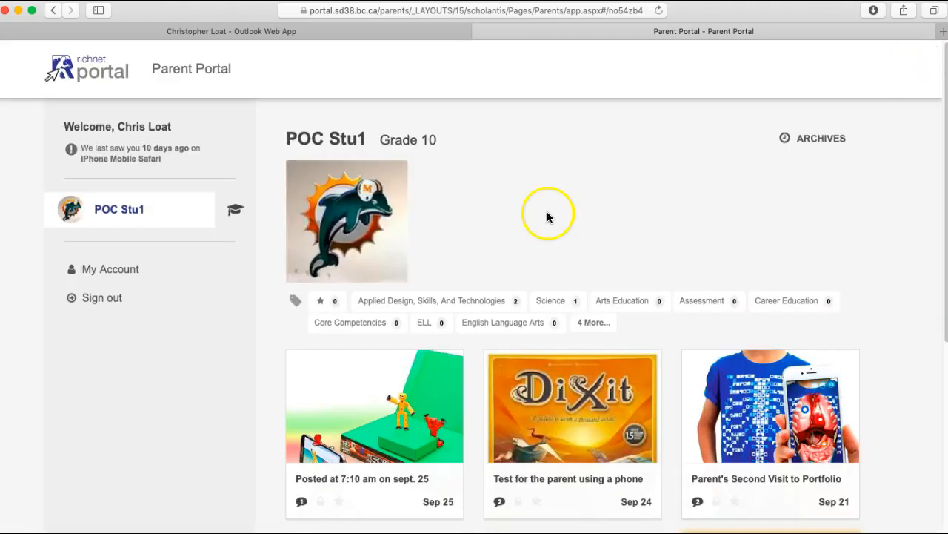
pyautogui.moveTo(393, 211)
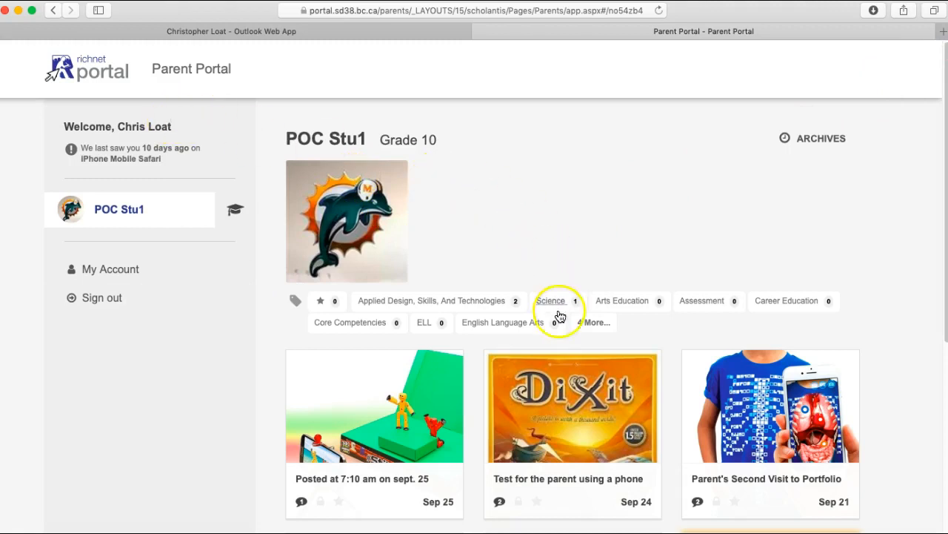
pyautogui.moveTo(222, 329)
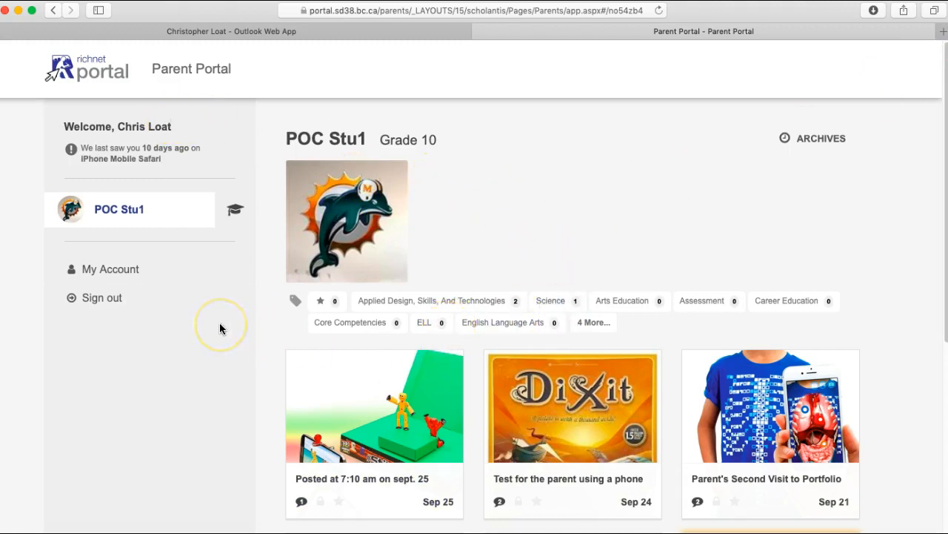
pyautogui.moveTo(221, 326)
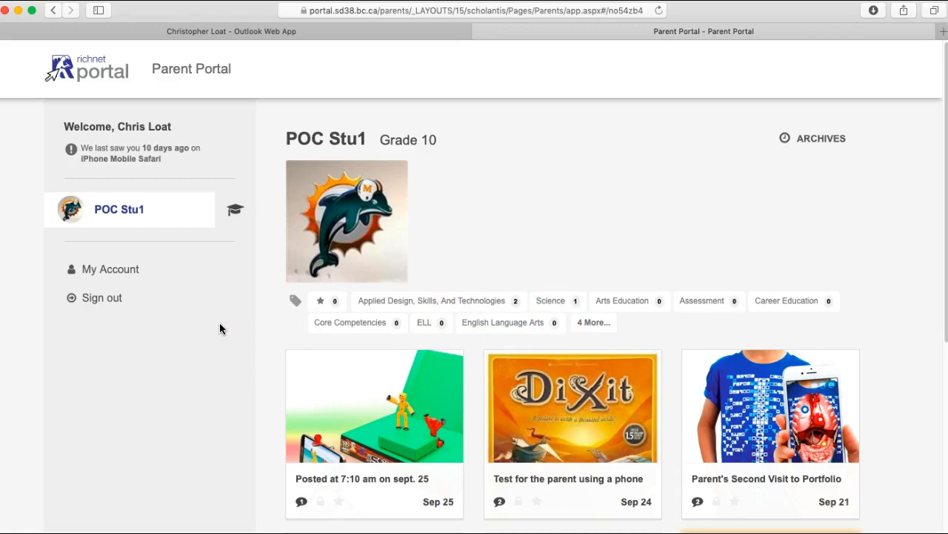
pyautogui.moveTo(100, 297)
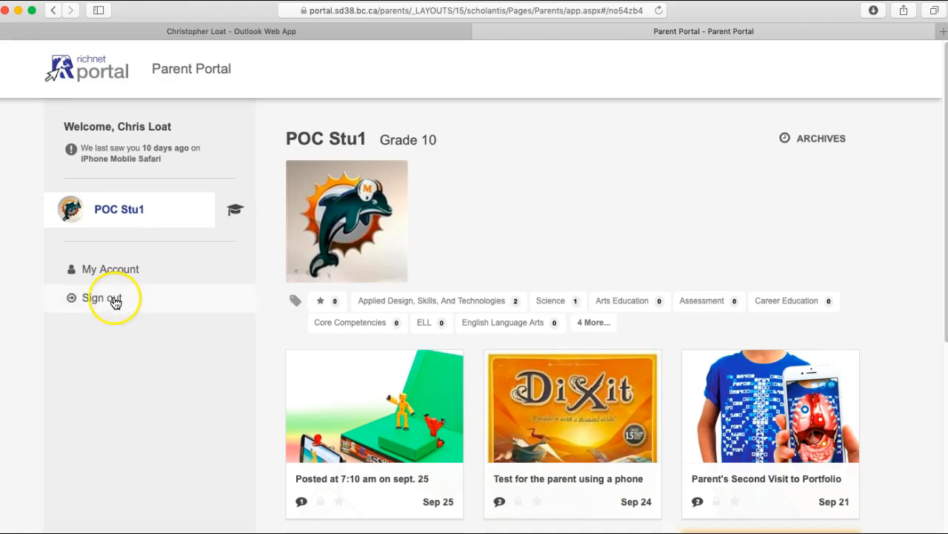
pyautogui.click(101, 297)
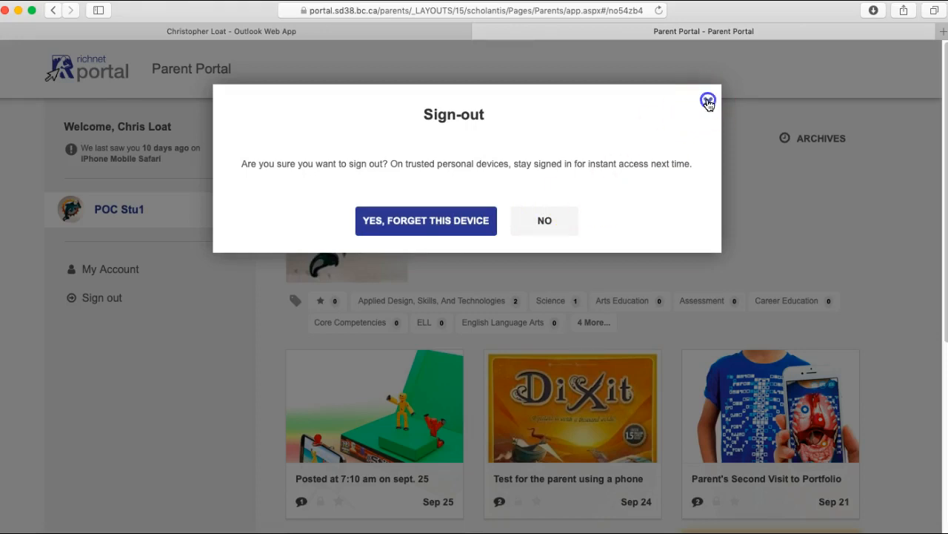
pyautogui.click(709, 101)
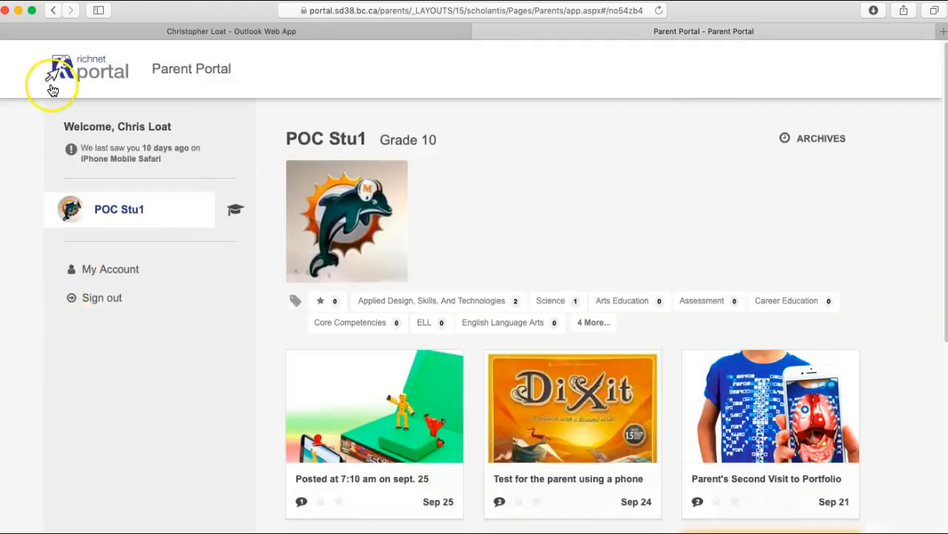
pyautogui.moveTo(6, 14)
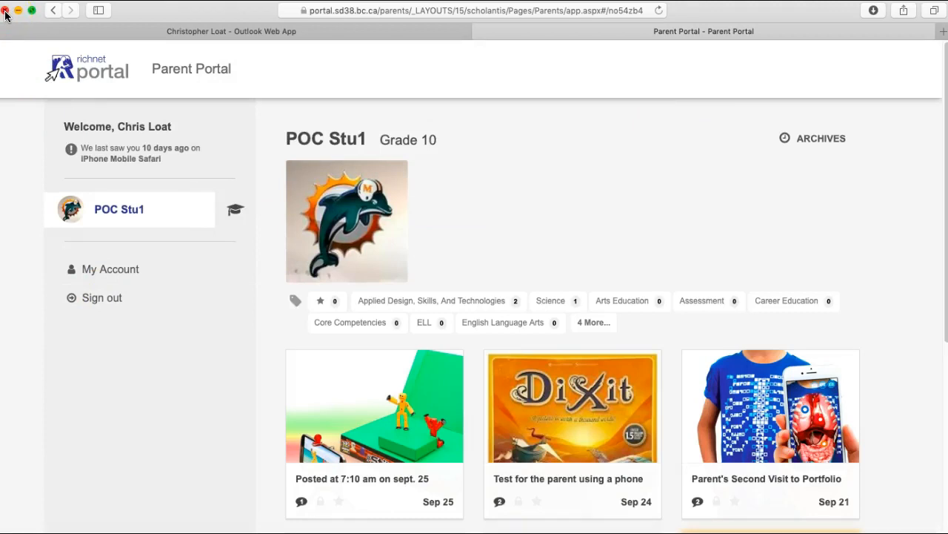
pyautogui.moveTo(172, 363)
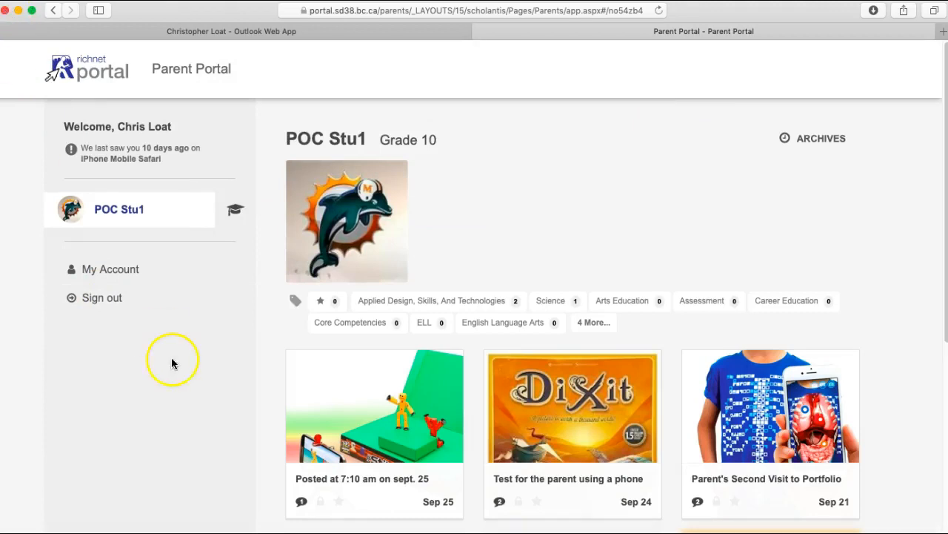
pyautogui.moveTo(101, 297)
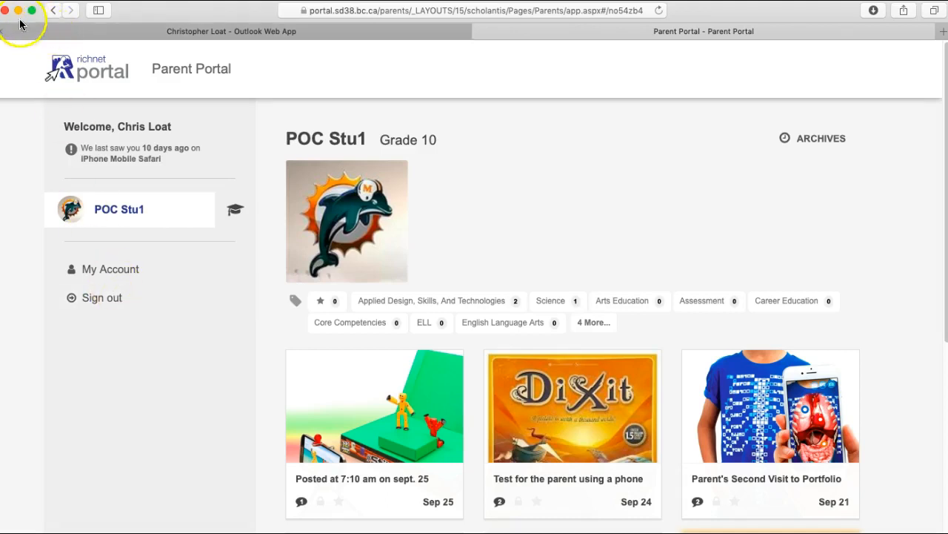
pyautogui.moveTo(8, 15)
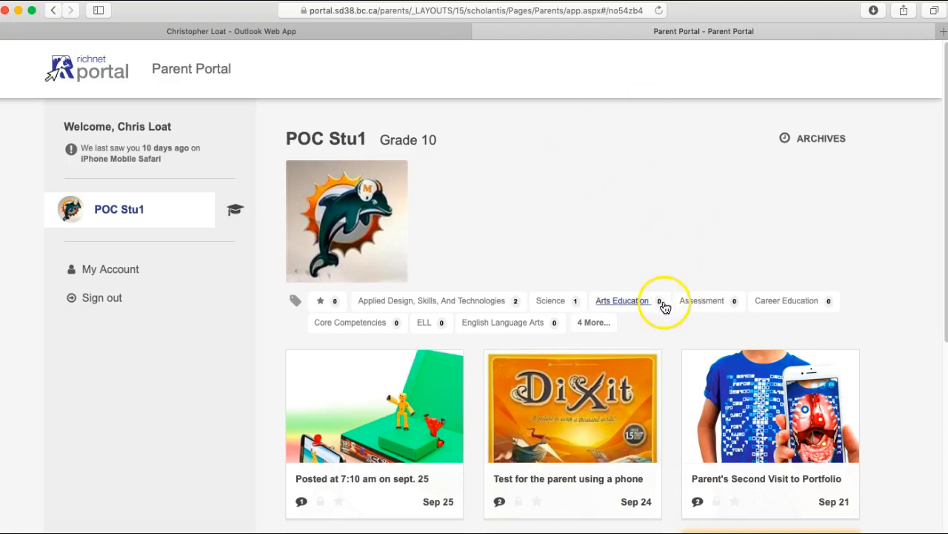
pyautogui.moveTo(649, 220)
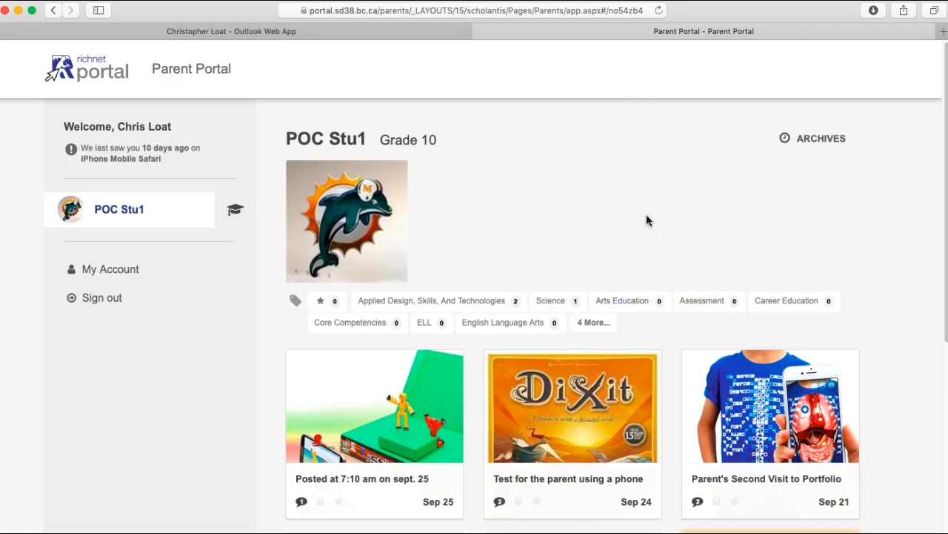
pyautogui.moveTo(112, 418)
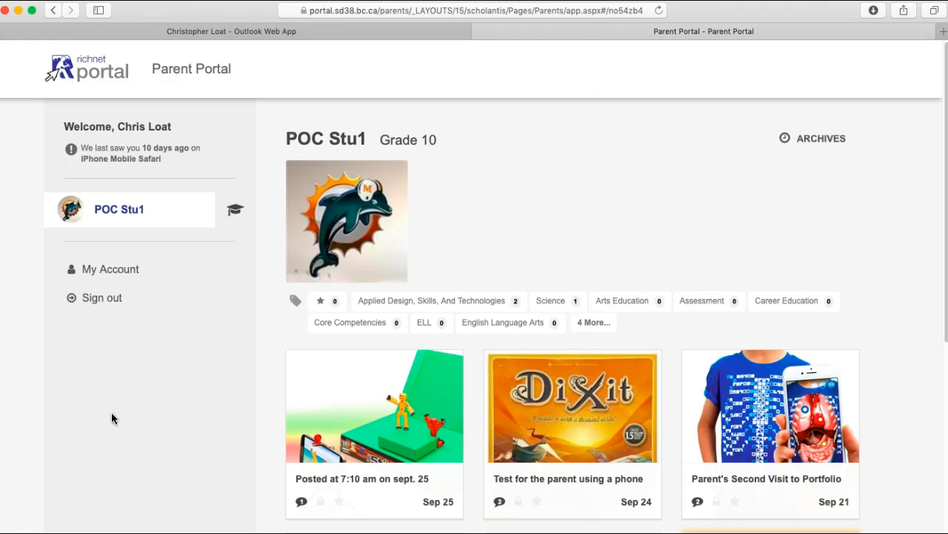
pyautogui.moveTo(41, 498)
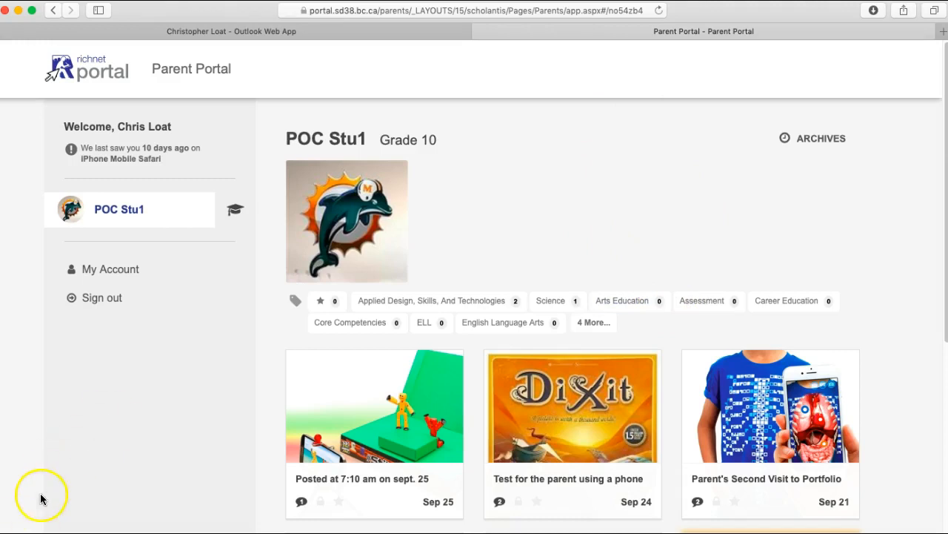
pyautogui.moveTo(42, 498)
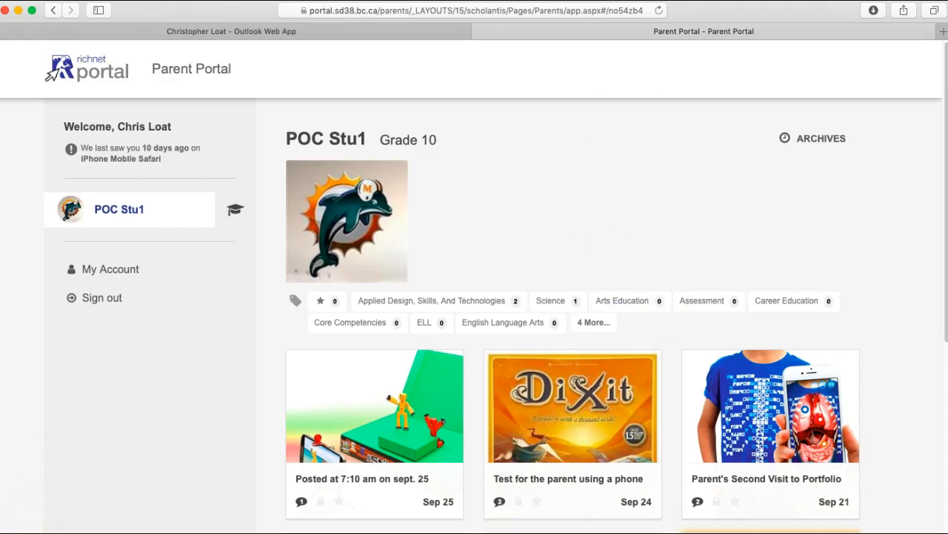